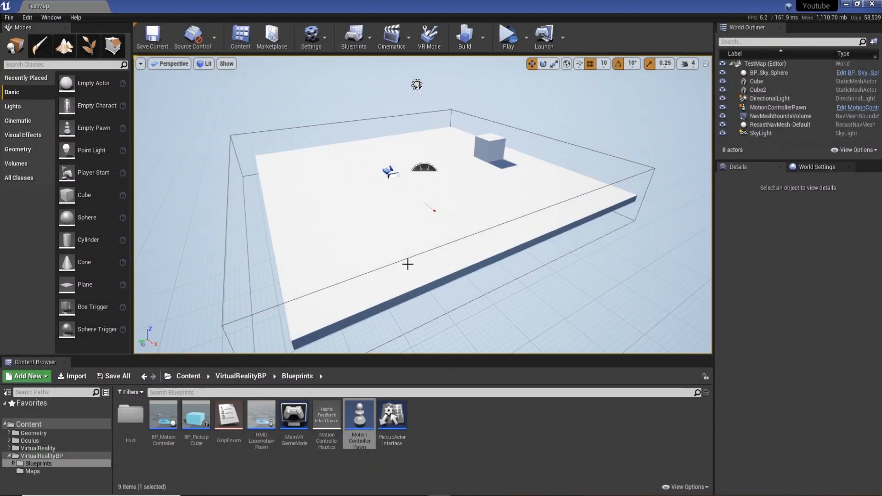
mouse_move(490, 230)
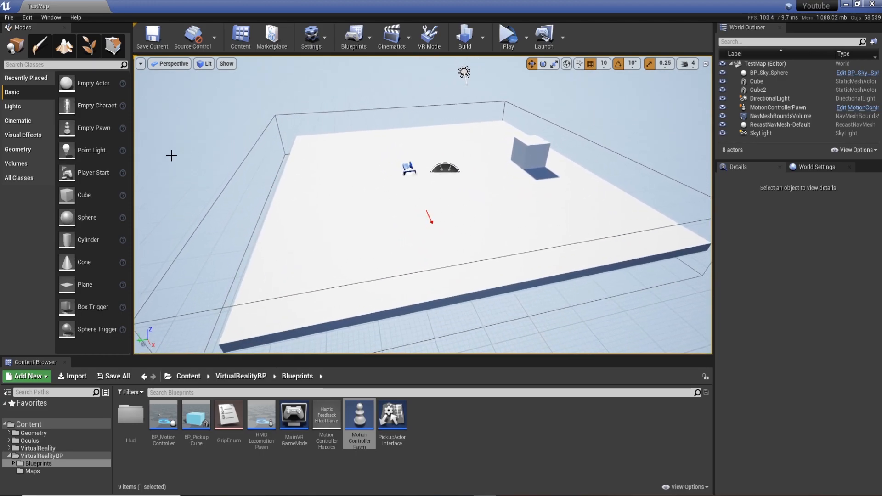
mouse_move(93, 173)
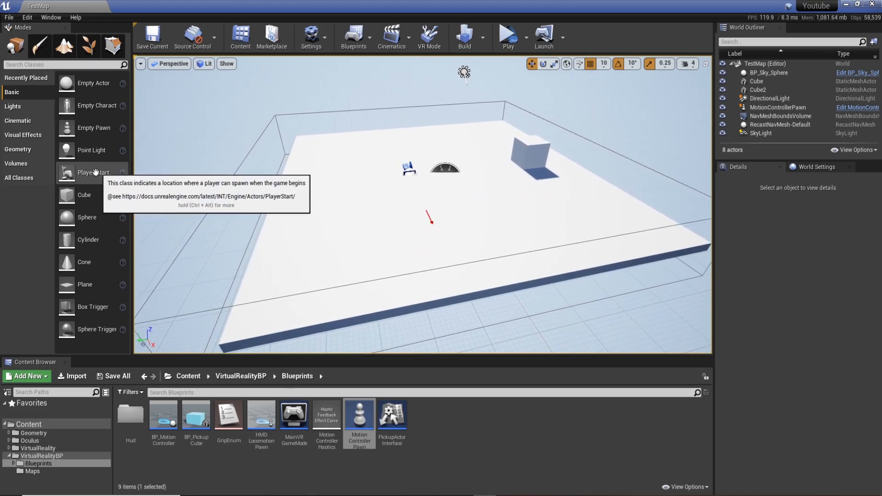
mouse_move(358, 185)
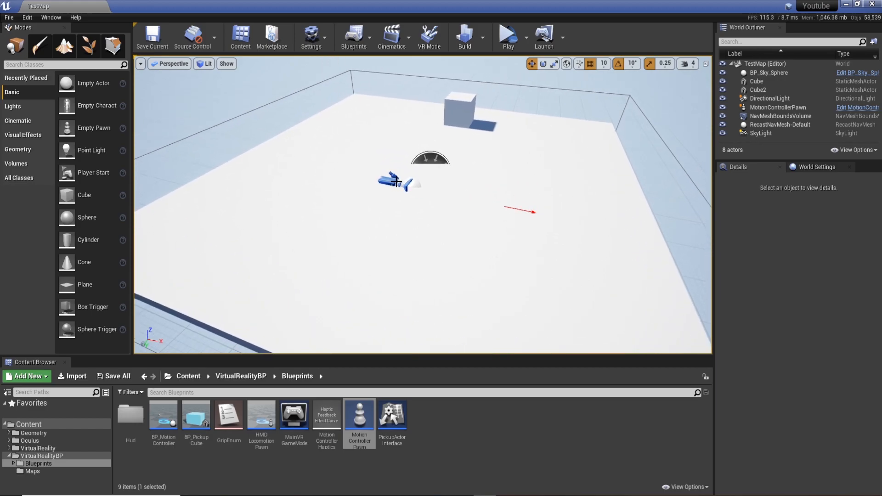
Select the MotionControllerPawn in the level to show its Details panel
left_click(778, 106)
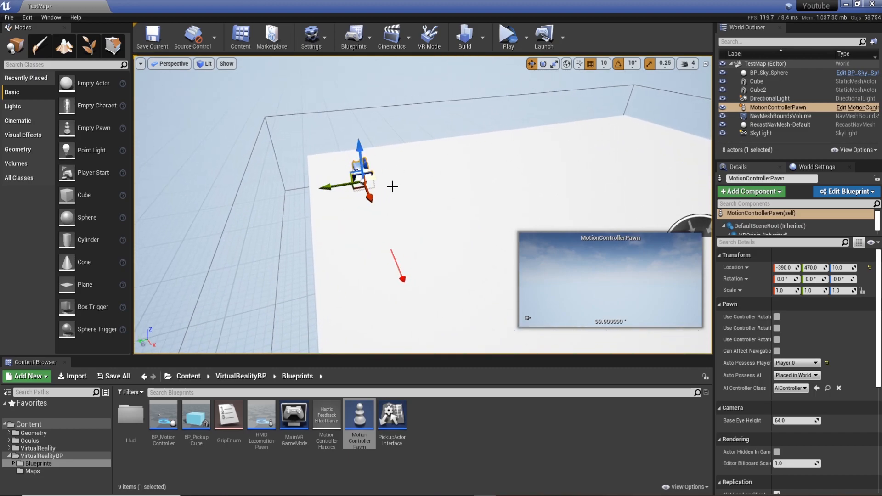
Delete the MotionControllerPawn from the test map
key("Delete")
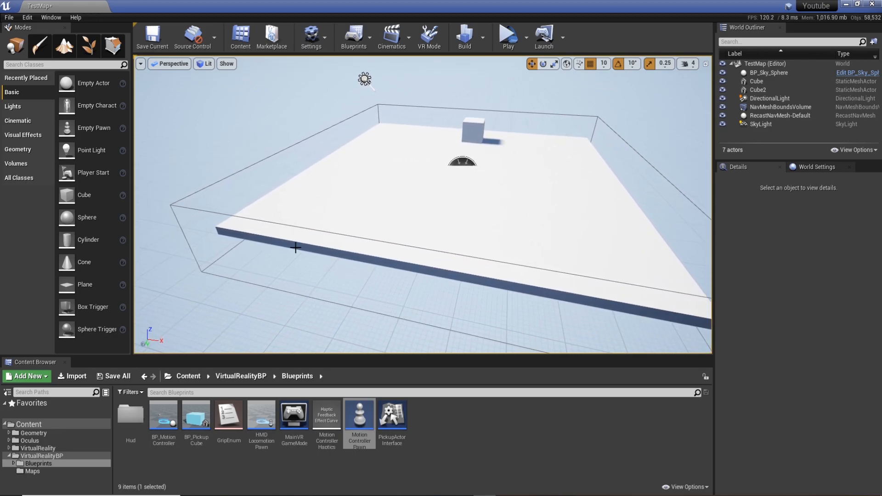
mouse_move(93, 171)
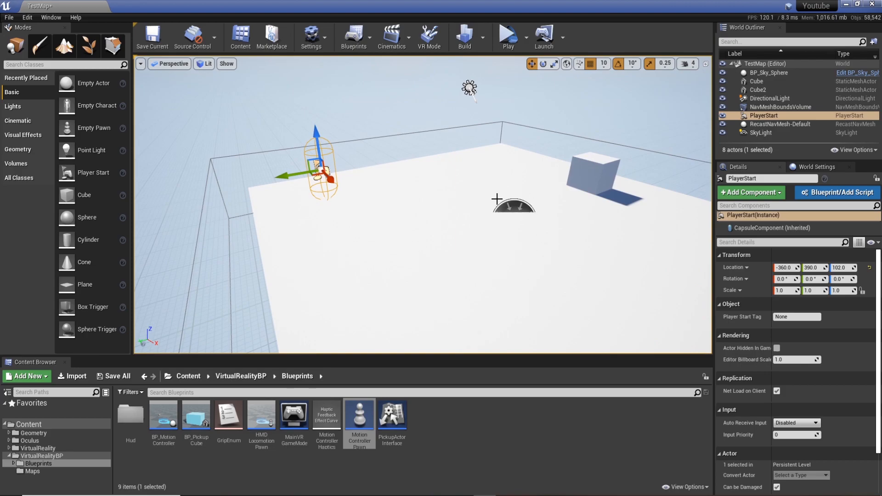
mouse_move(529, 174)
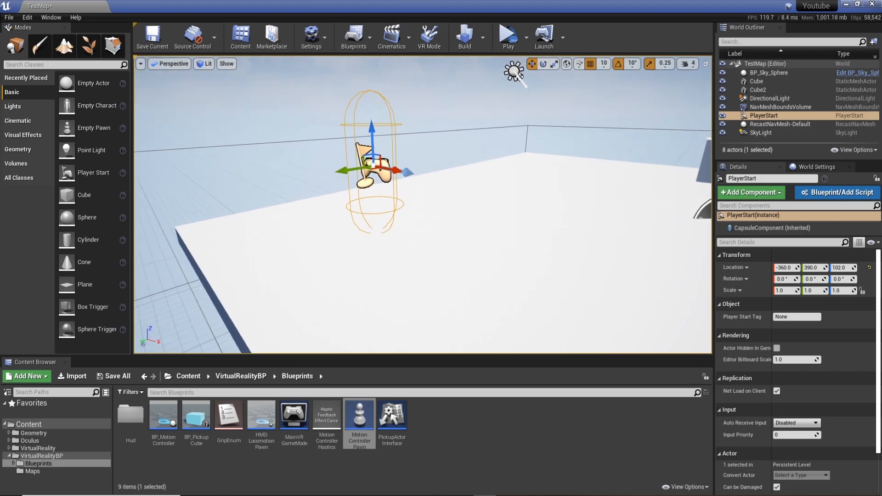
left_click(768, 72)
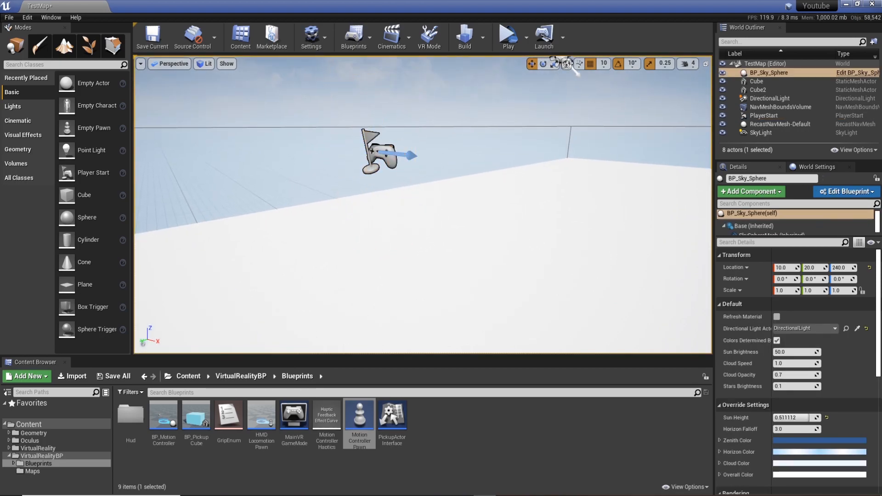
left_click(506, 37)
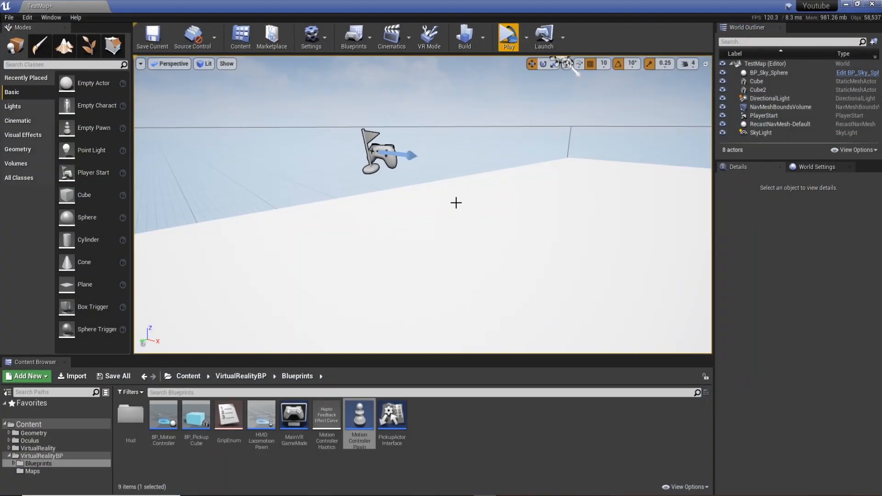
mouse_move(459, 211)
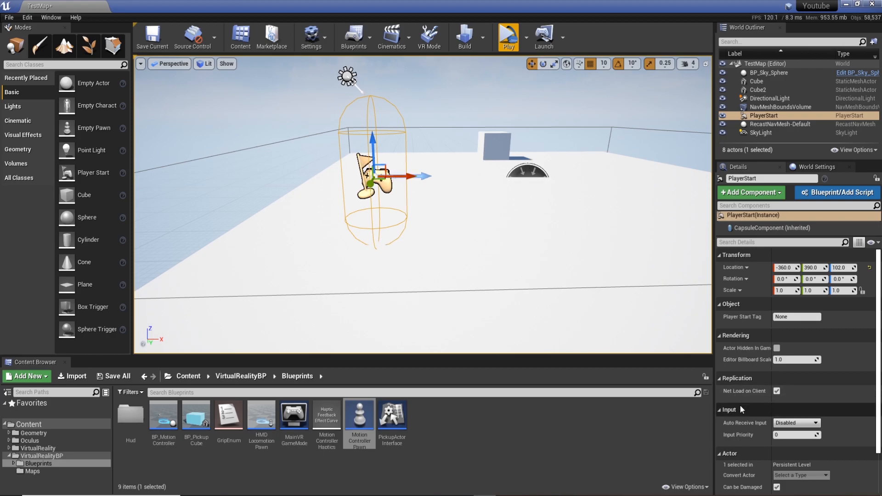
Set the Player Start's Auto Receive Input to Player 0 and deselect it
left_click(816, 422)
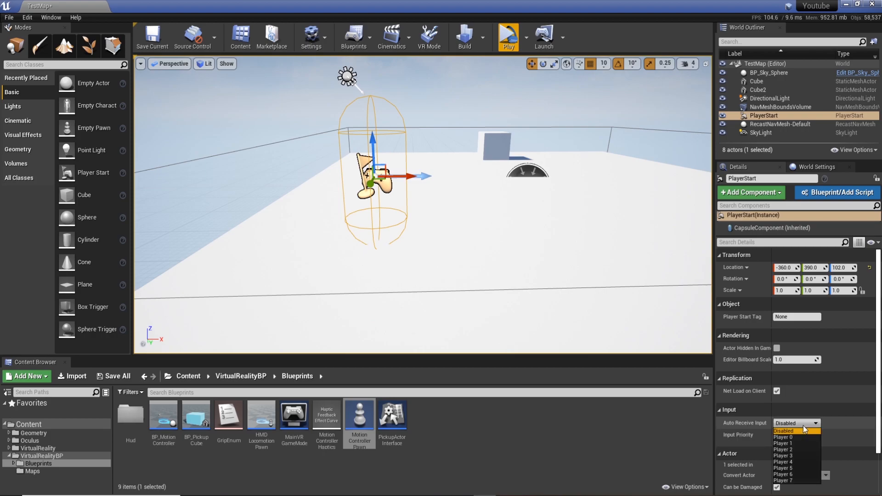
left_click(781, 437)
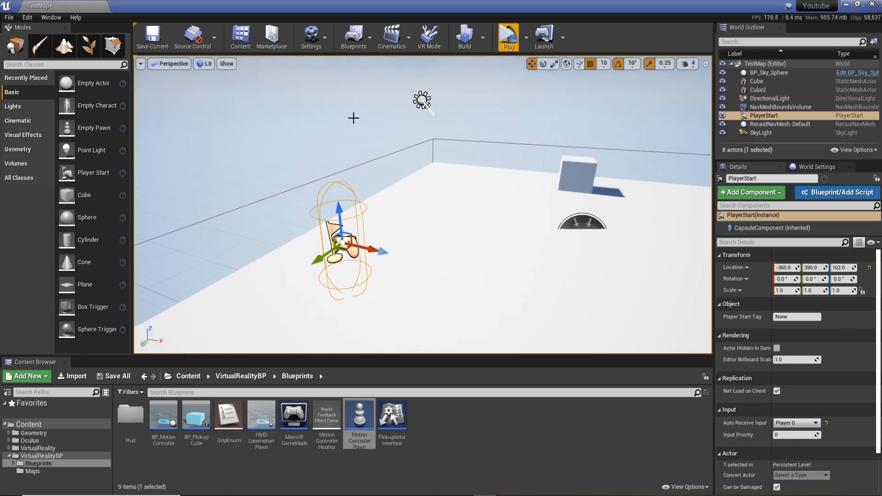
left_click(769, 72)
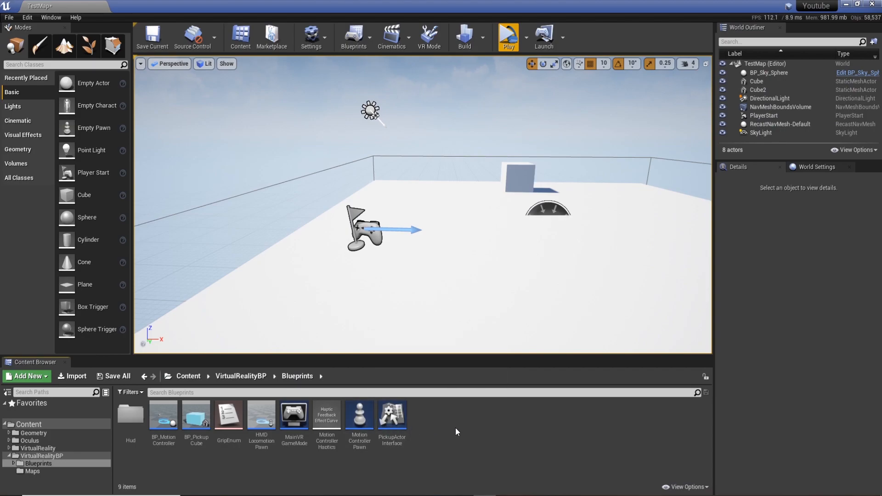
mouse_move(448, 430)
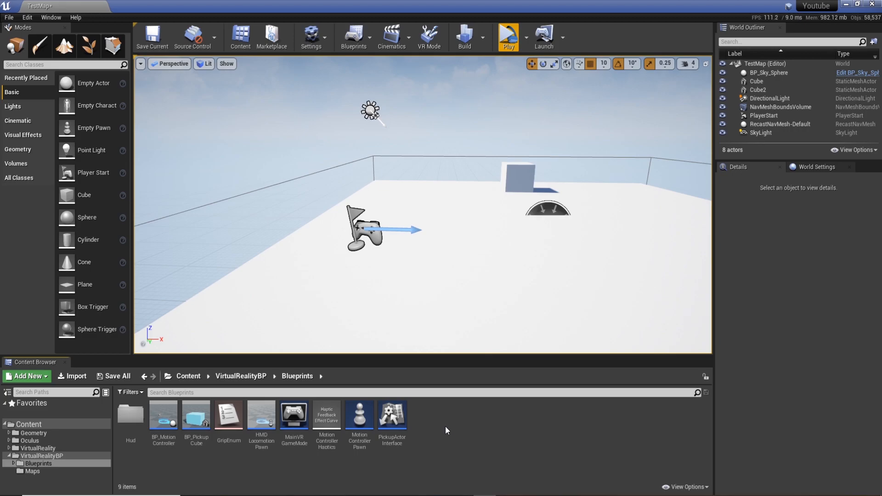
mouse_move(455, 430)
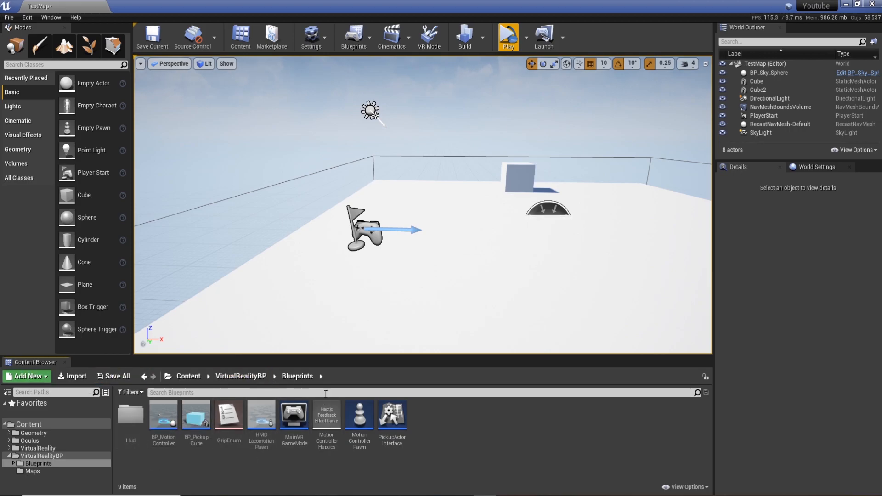
mouse_move(455, 462)
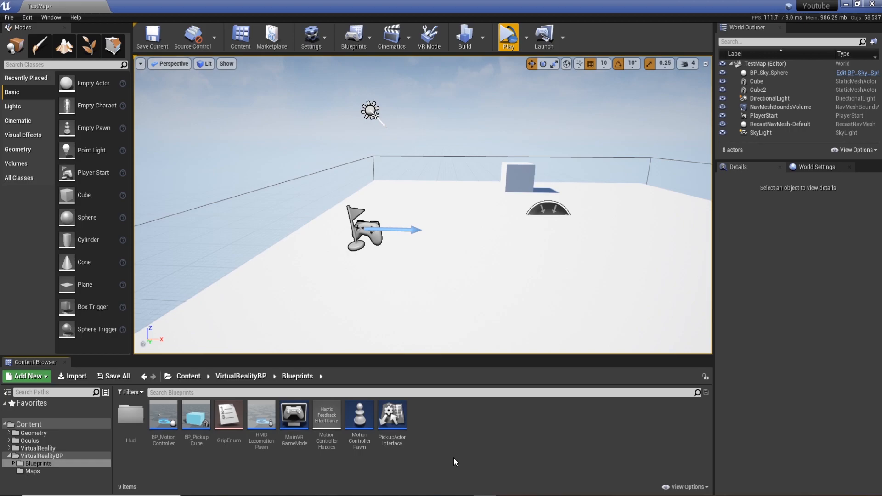
mouse_move(465, 430)
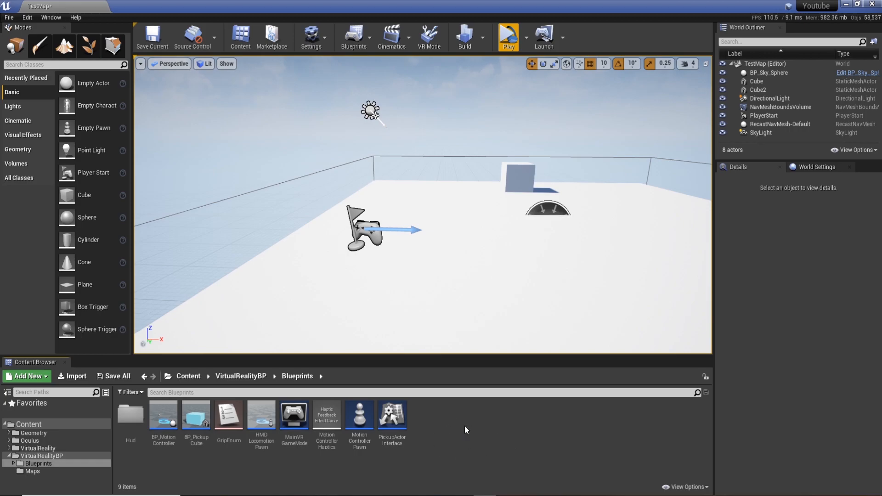
mouse_move(440, 421)
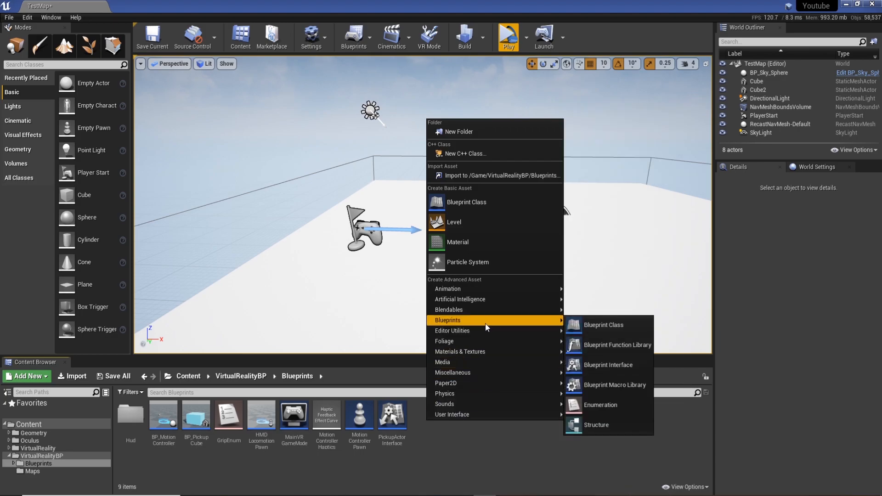
mouse_move(603, 324)
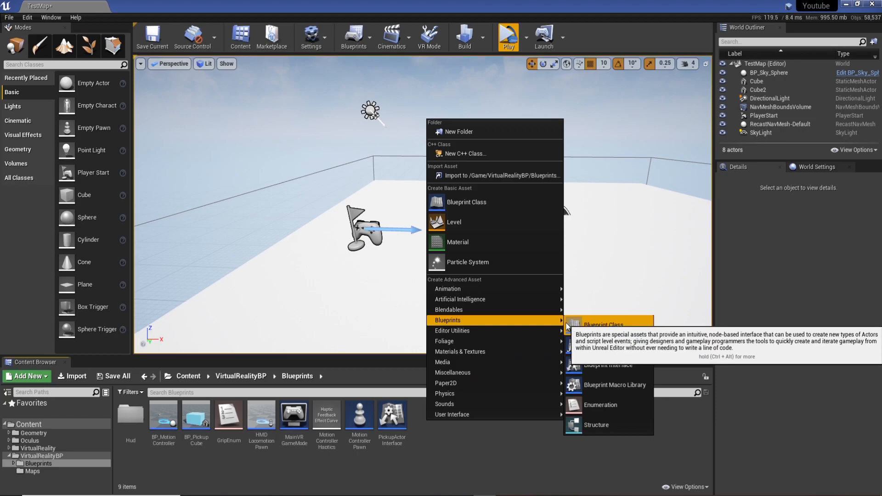
mouse_move(466, 202)
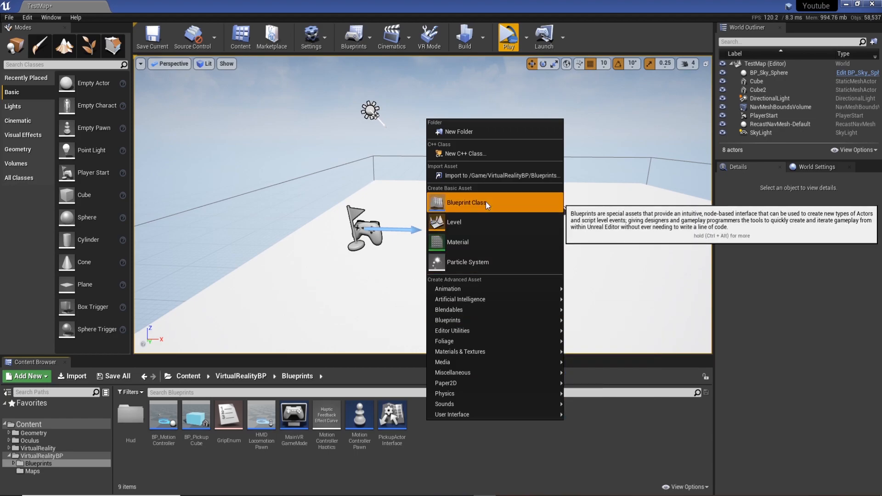
left_click(467, 202)
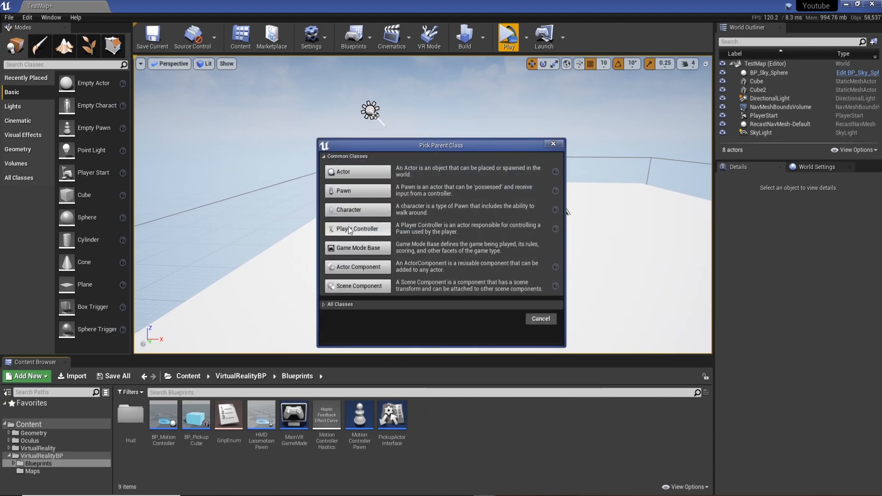
mouse_move(357, 247)
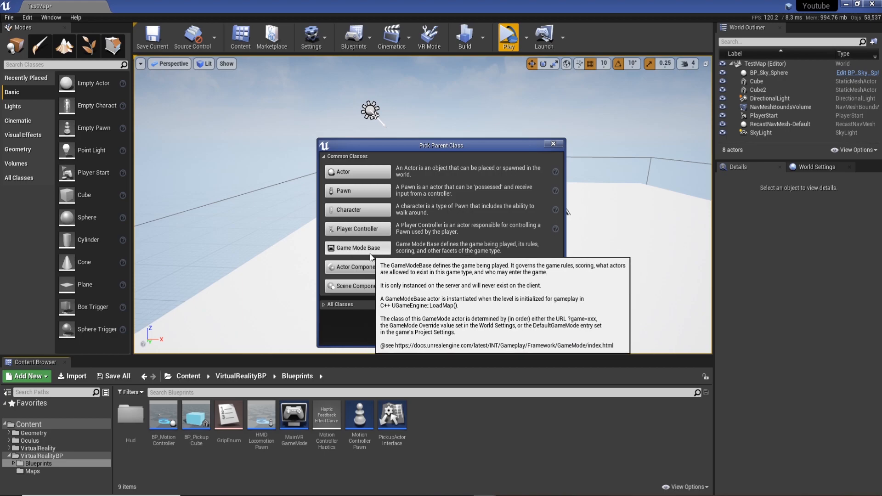
mouse_move(443, 253)
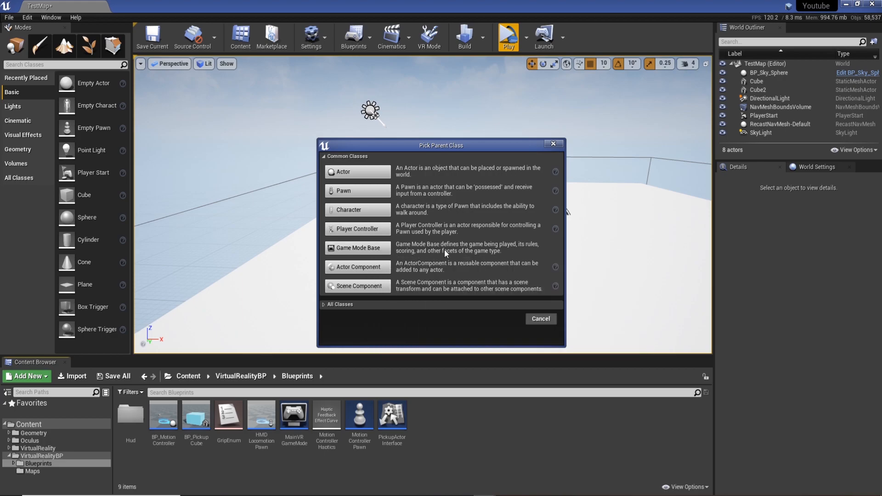
mouse_move(495, 251)
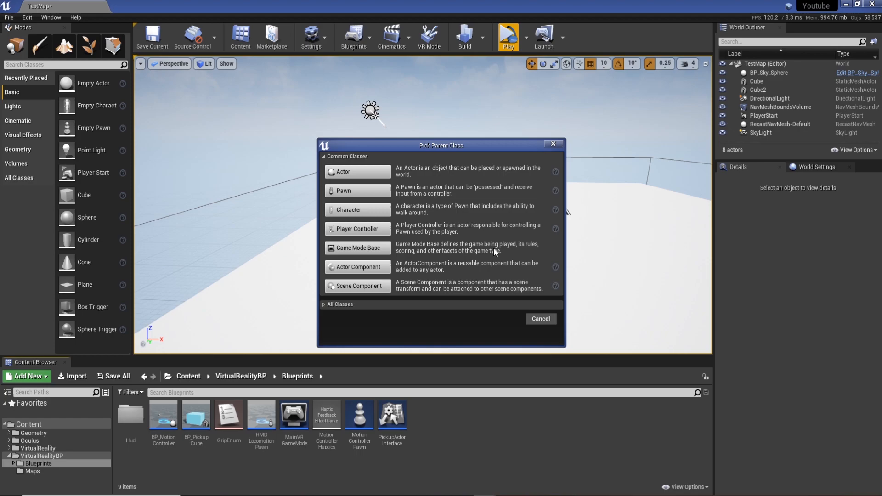
mouse_move(437, 254)
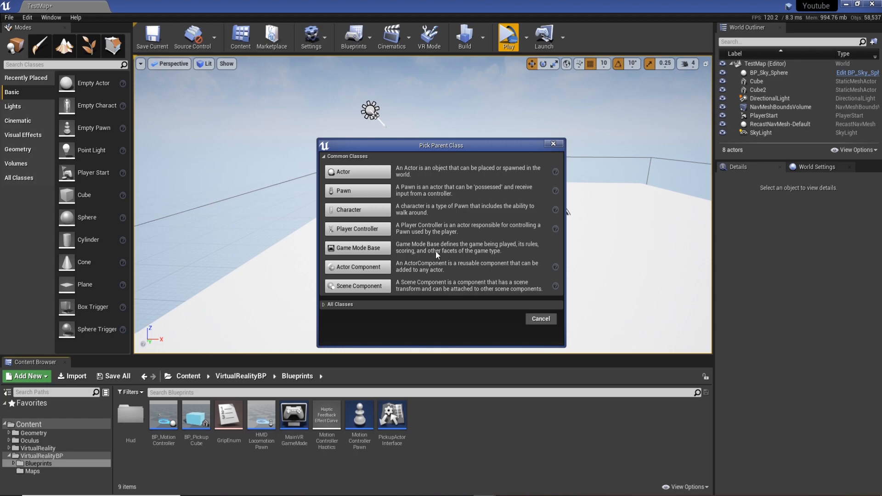
mouse_move(495, 254)
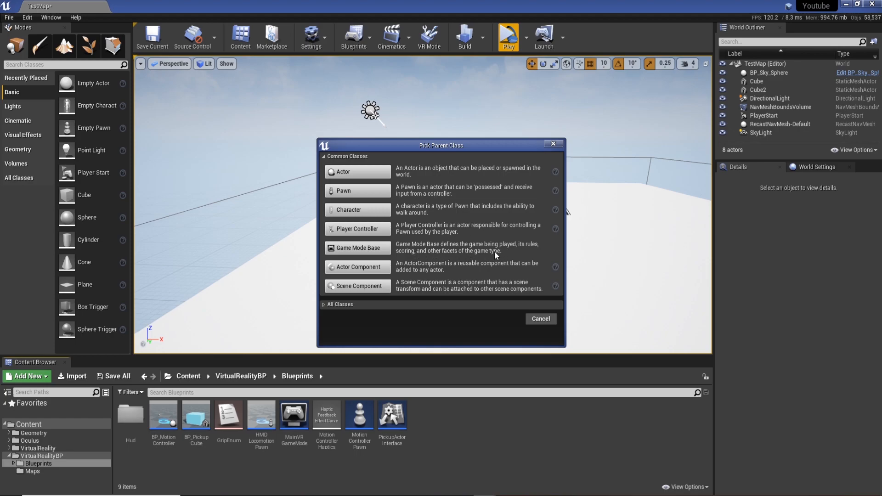
mouse_move(516, 247)
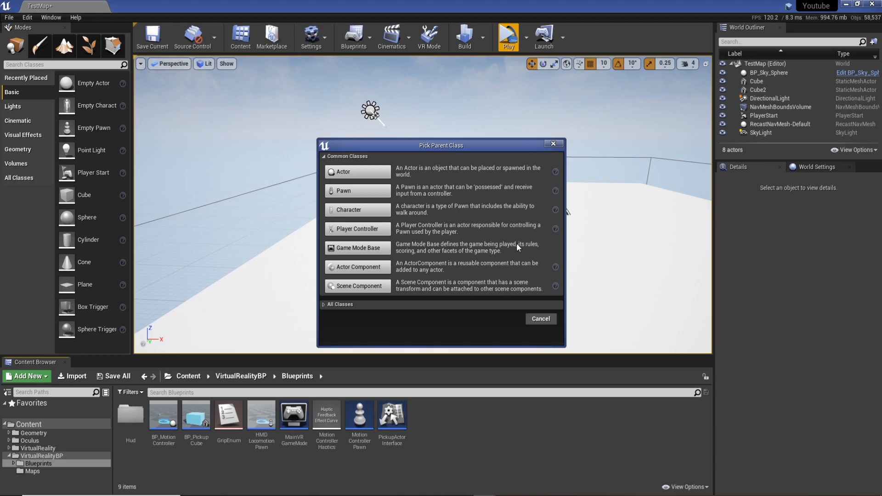
mouse_move(465, 252)
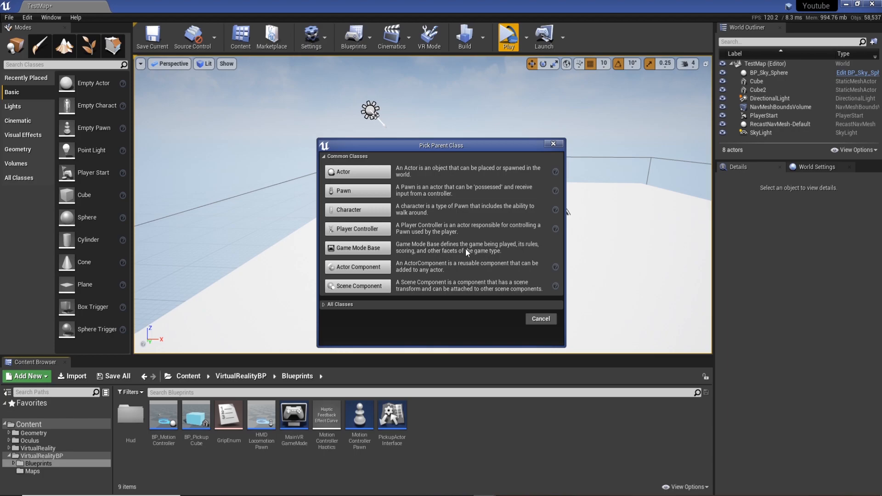
left_click(539, 318)
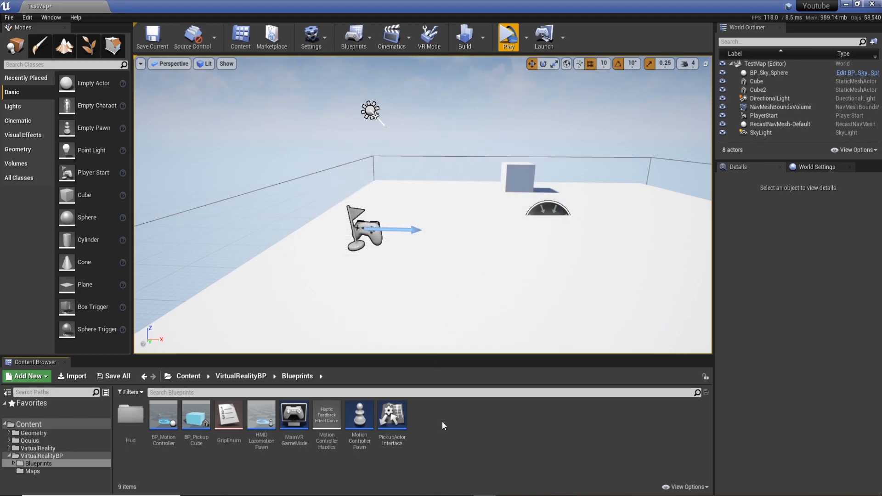
Create a new Game Mode Base blueprint named VRCharacterGameMode in the Blueprints folder
left_click(26, 376)
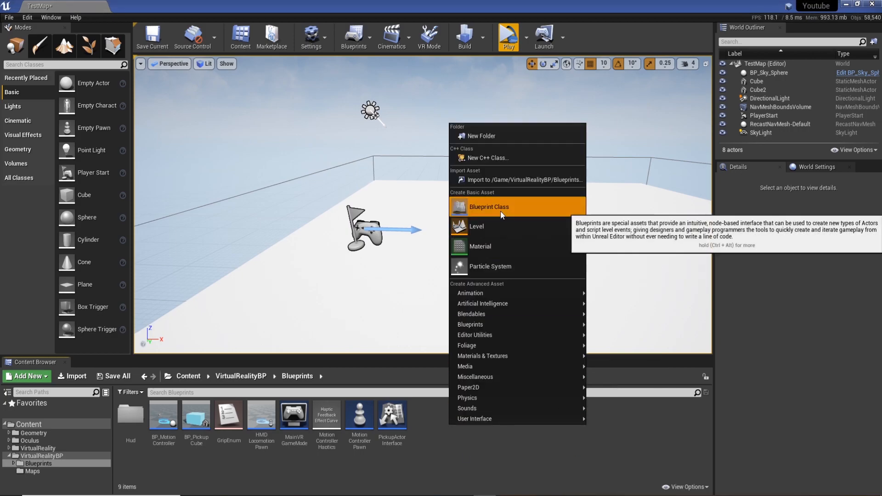
left_click(487, 206)
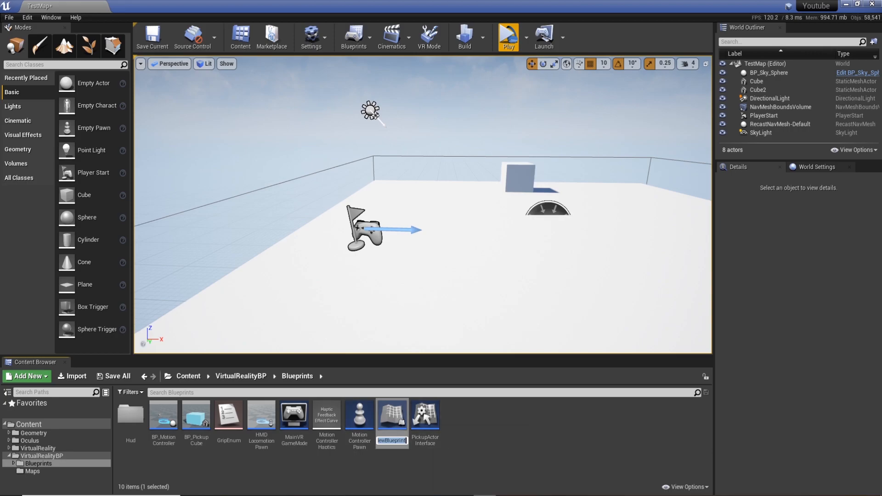
type("VRChar")
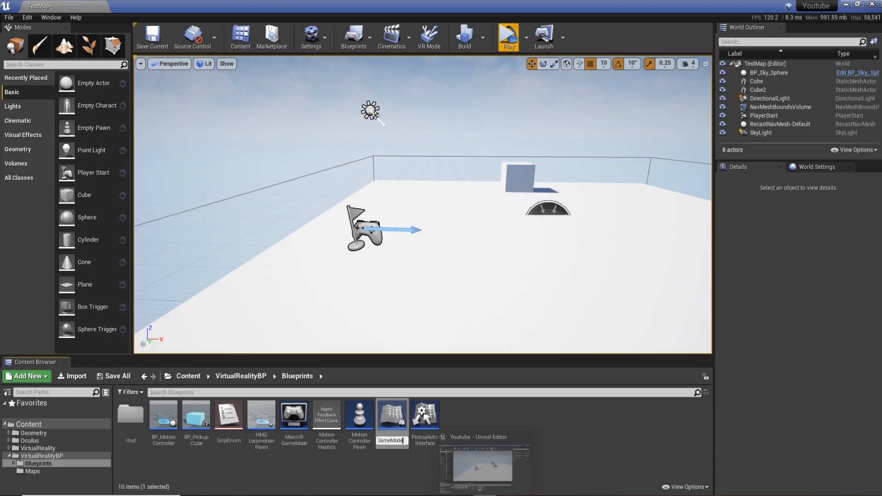
left_click(424, 414)
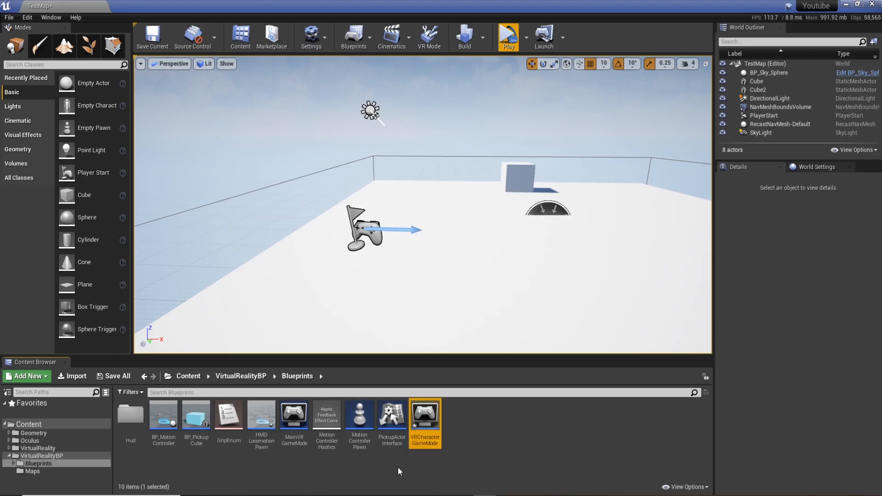
mouse_move(424, 416)
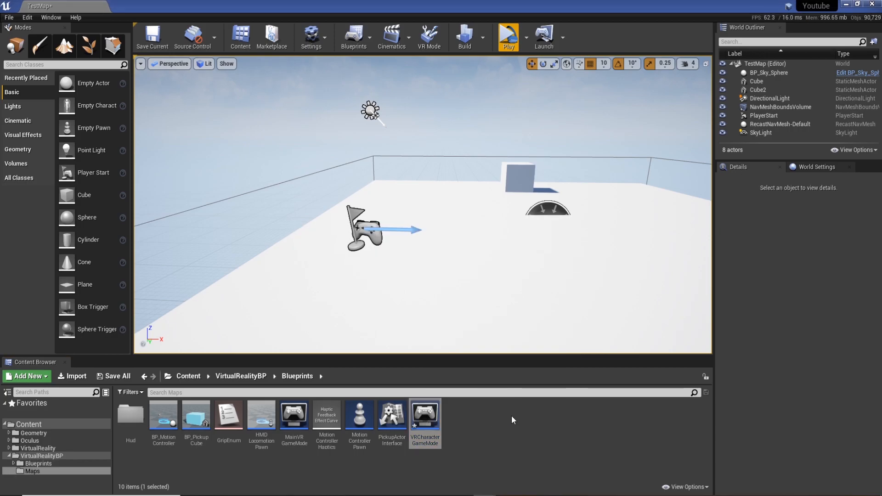
Set VRCharacterGameMode's Default Pawn Class to MotionControllerPawn and compile it
double_click(424, 415)
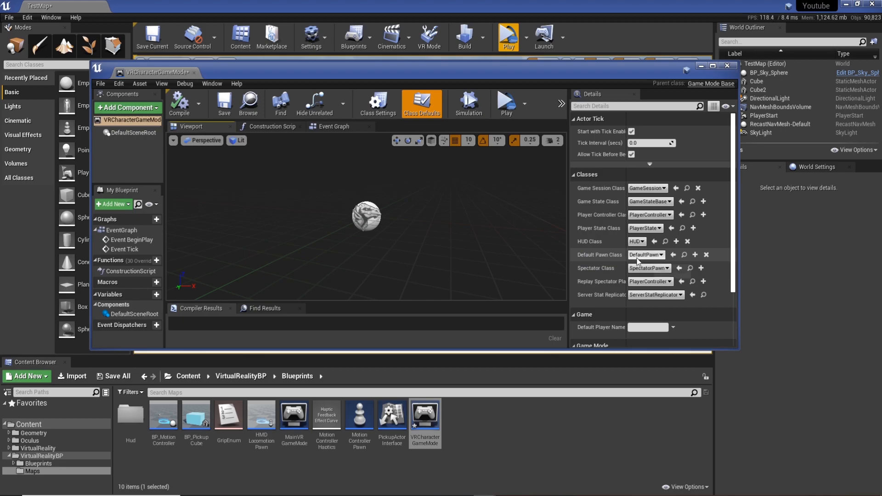
left_click(646, 255)
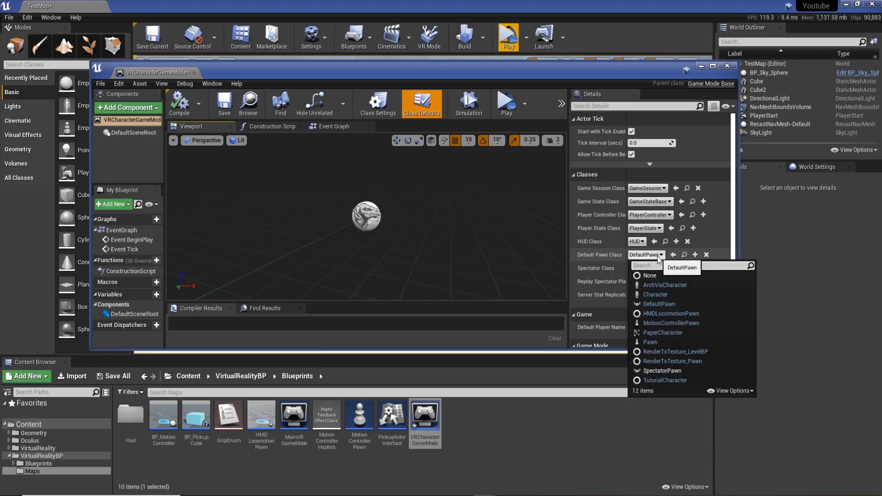
mouse_move(670, 323)
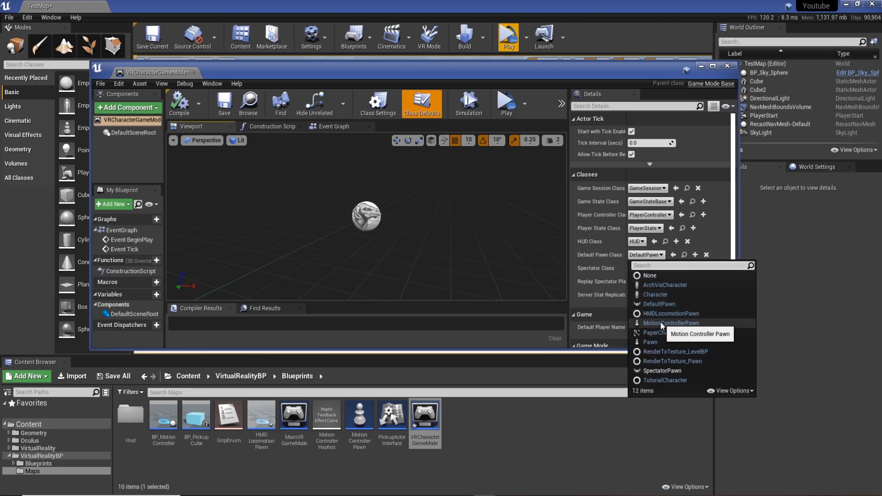
mouse_move(336, 420)
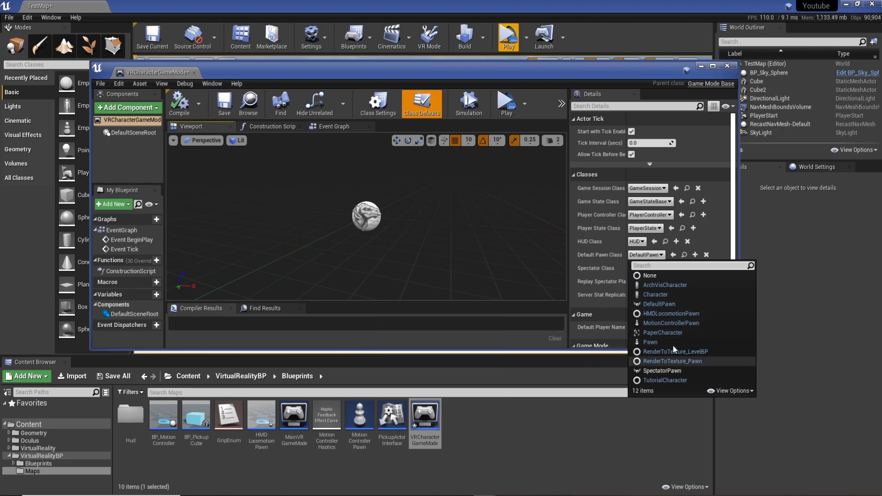
mouse_move(469, 390)
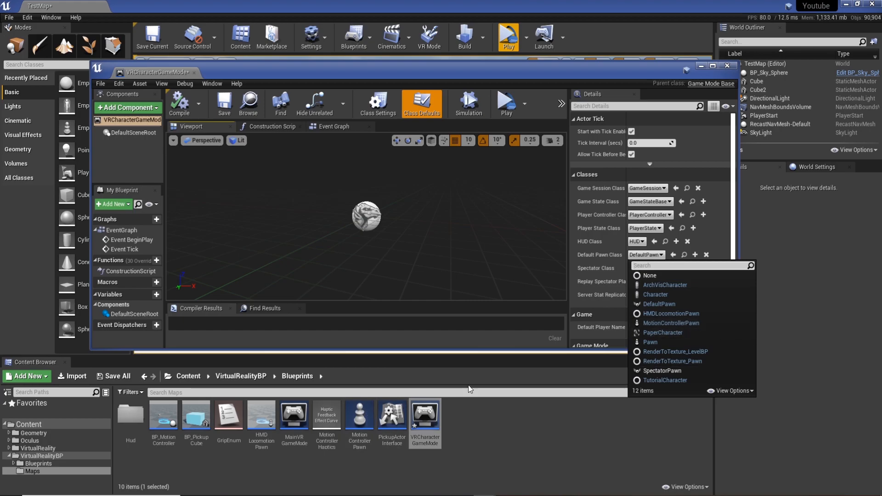
left_click(670, 323)
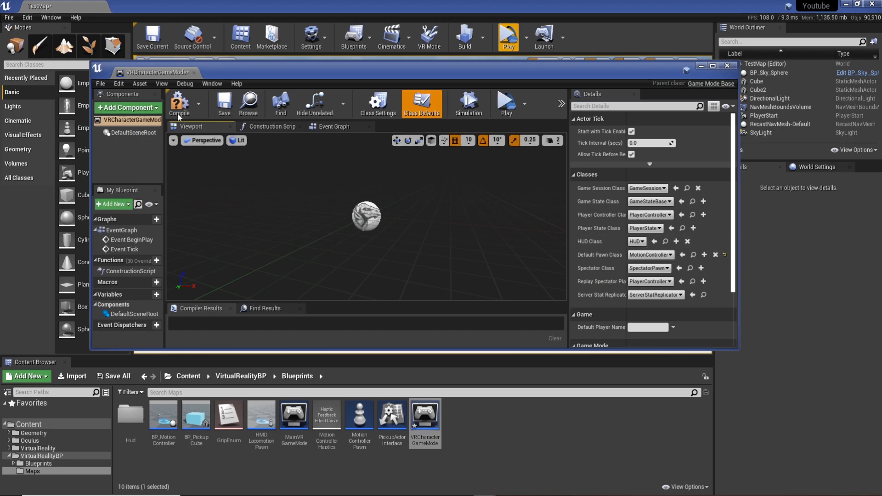
left_click(179, 104)
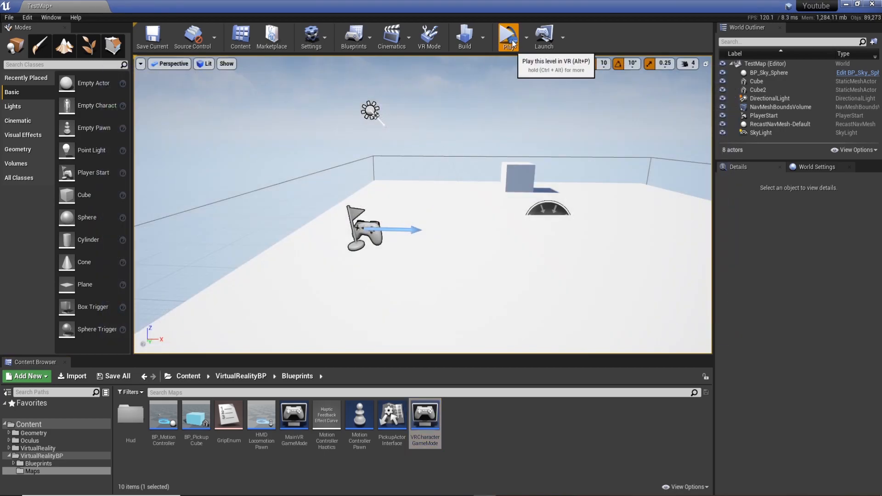
left_click(507, 35)
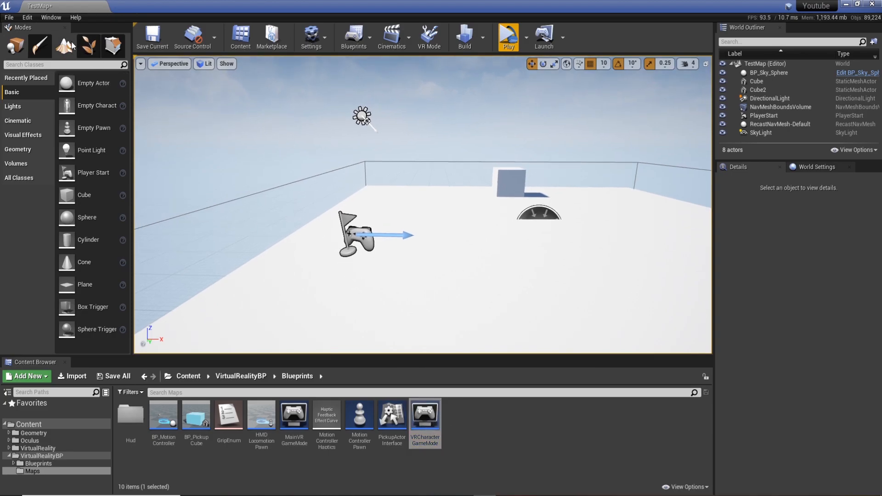
left_click(27, 18)
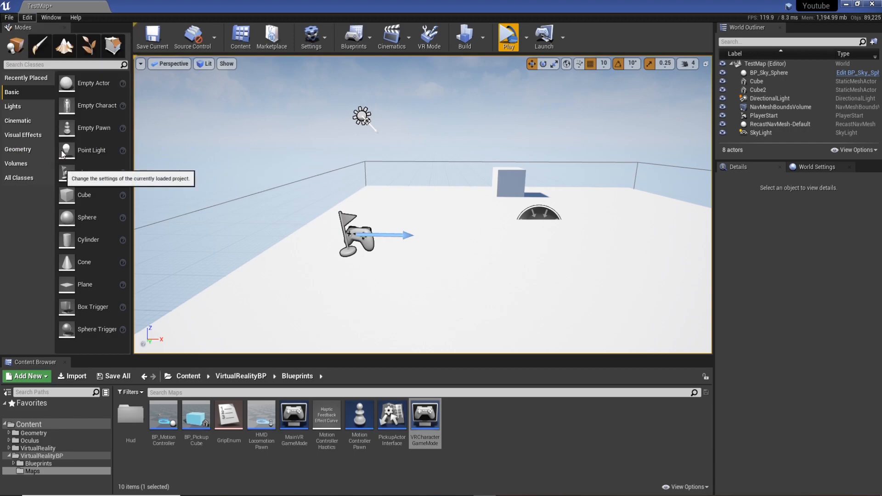
In Project Settings > Maps & Modes, choose VRCharacterGameMode as the Default GameMode
left_click(312, 37)
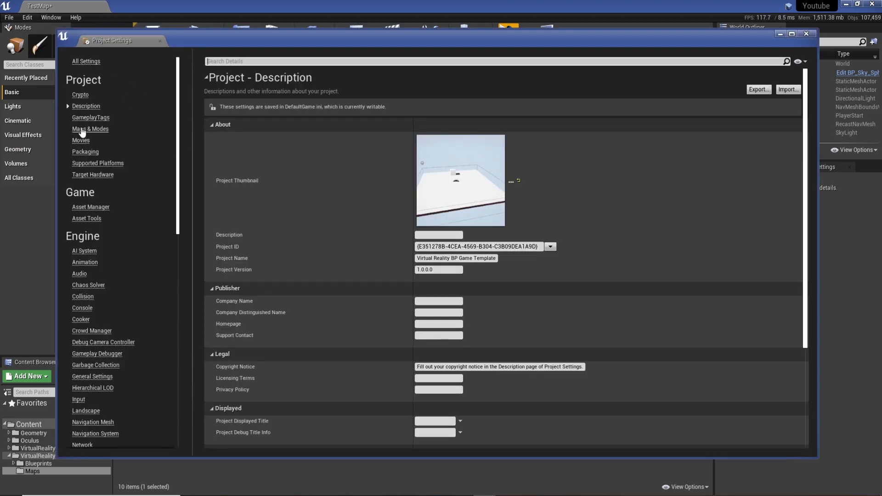
mouse_move(90, 129)
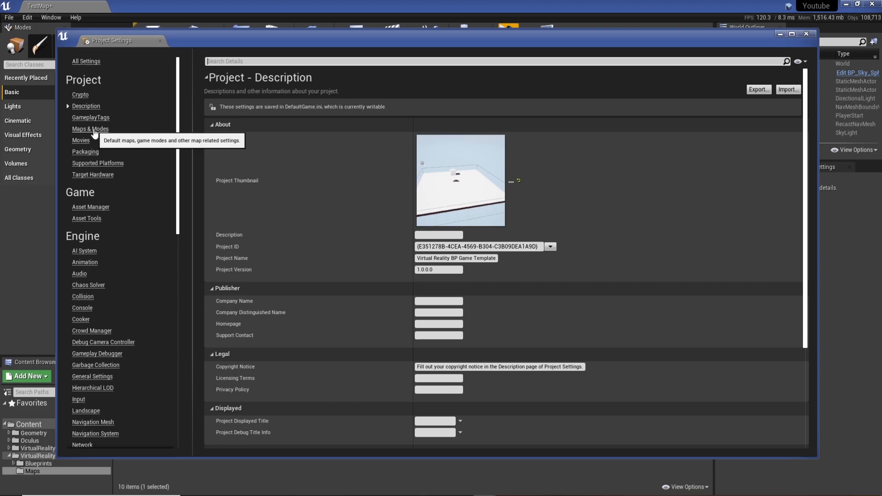
left_click(89, 128)
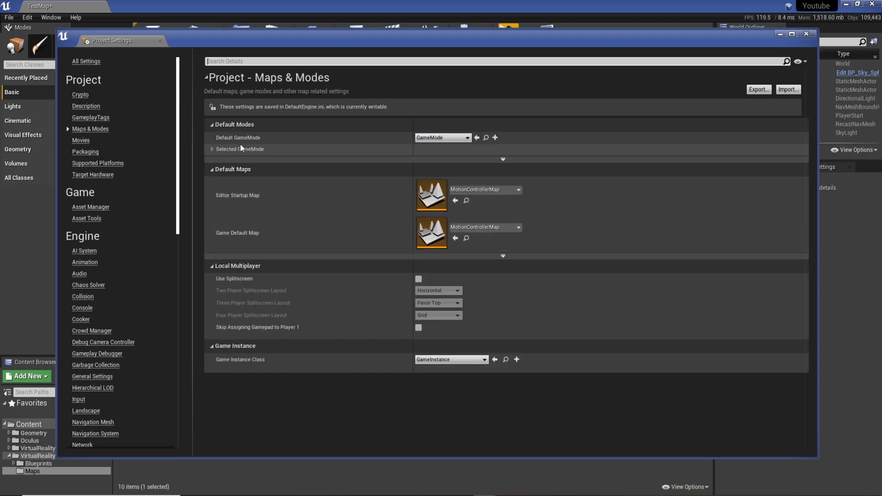
left_click(443, 137)
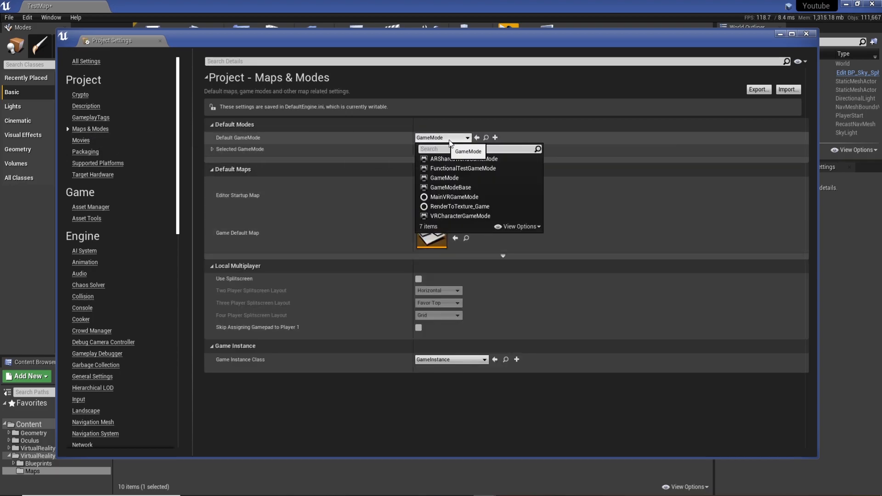
mouse_move(460, 215)
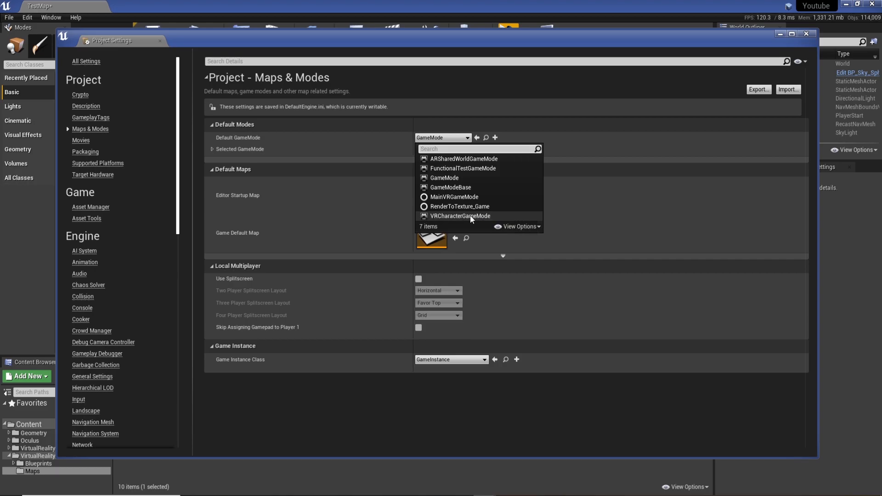
left_click(460, 216)
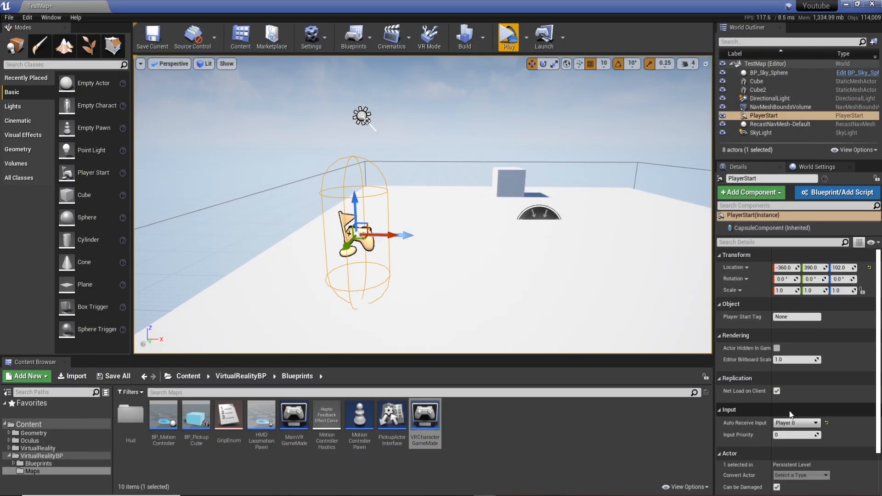
Play the level to test the spawn, then select the Player Start again
scroll("down", 3)
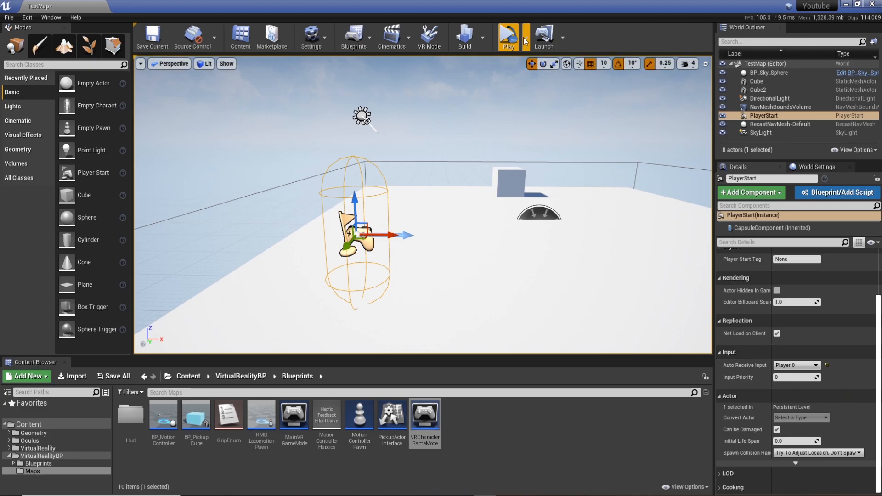
left_click(507, 35)
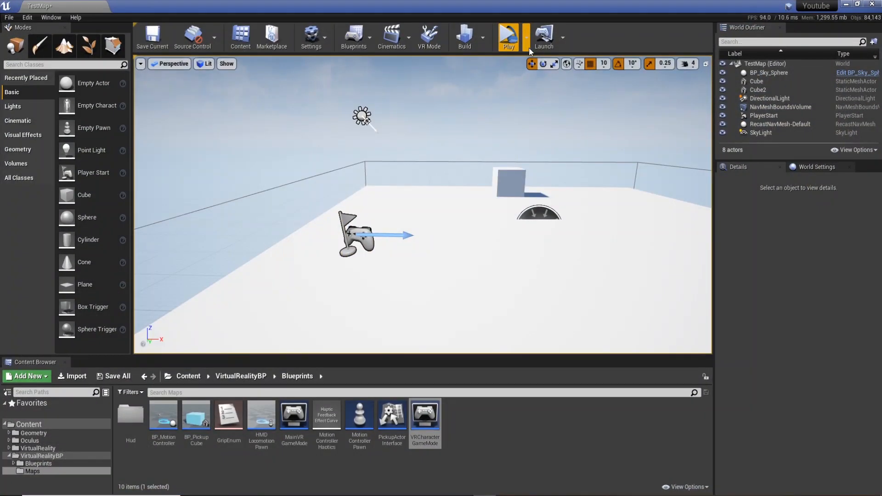
left_click(507, 36)
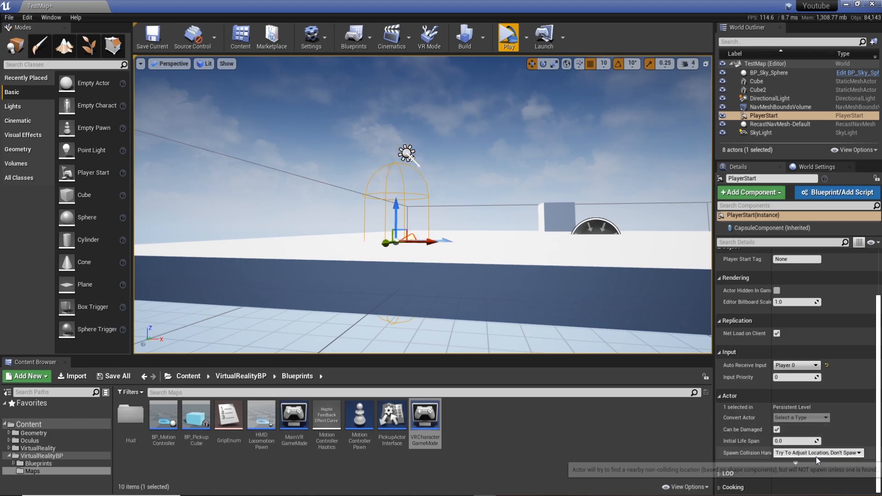
Set the Player Start's Spawn Collision Handling to 'Always Spawn, Ignore Collisions' and launch in VR
left_click(816, 452)
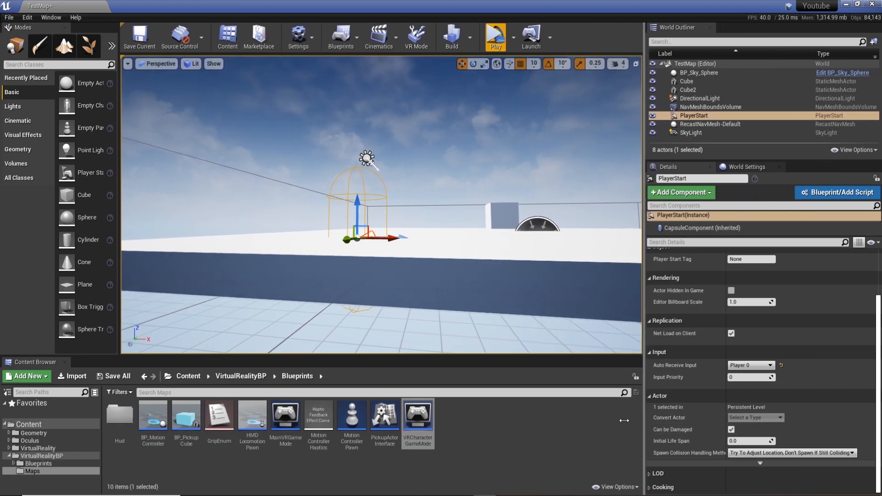
left_click(793, 453)
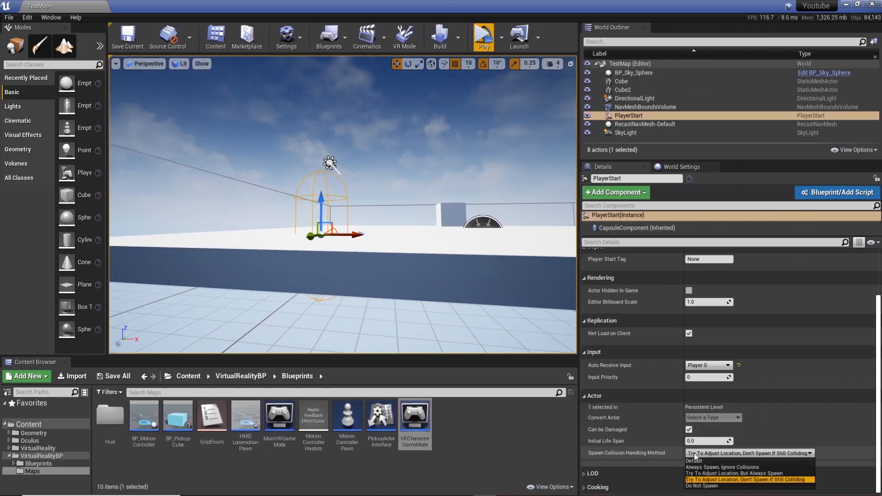
mouse_move(722, 467)
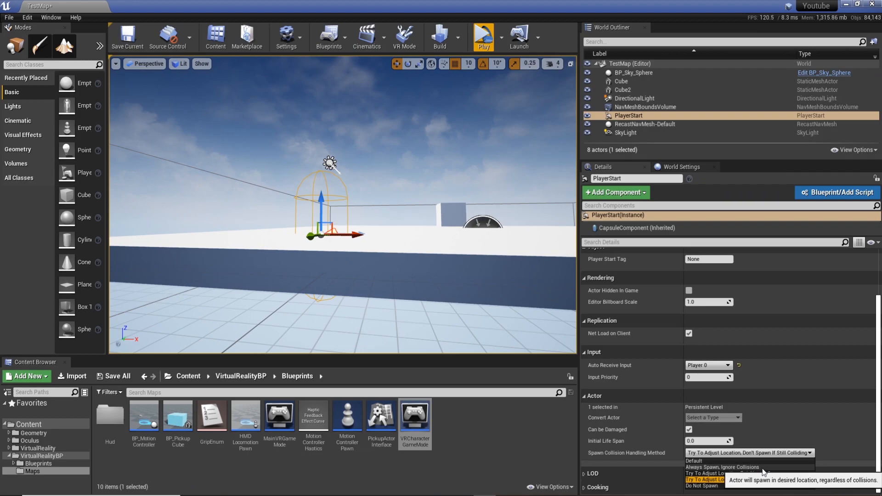
left_click(722, 467)
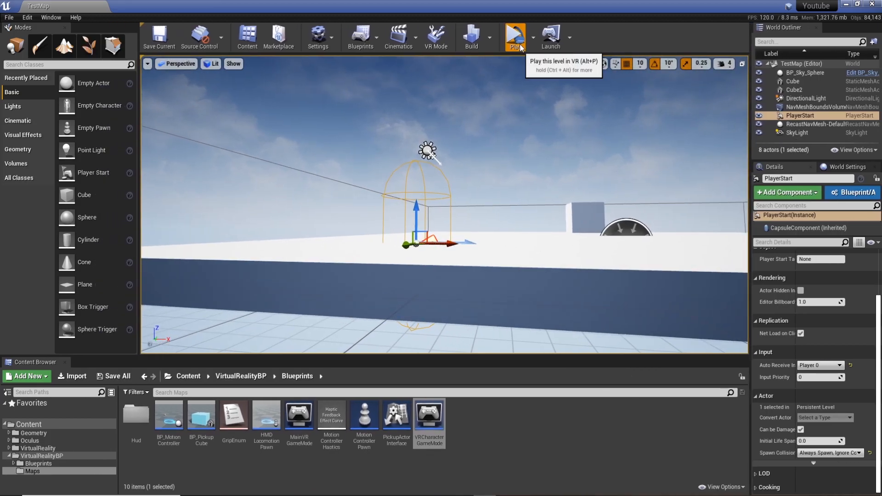
left_click(514, 37)
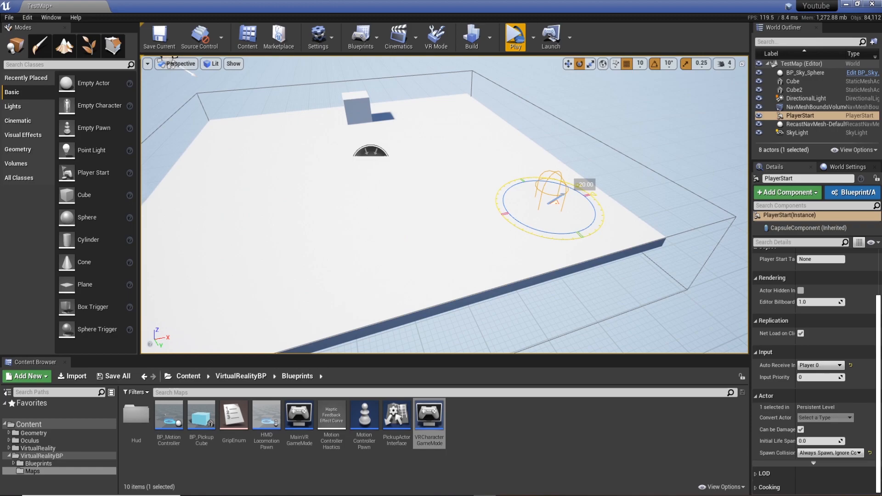
mouse_move(515, 38)
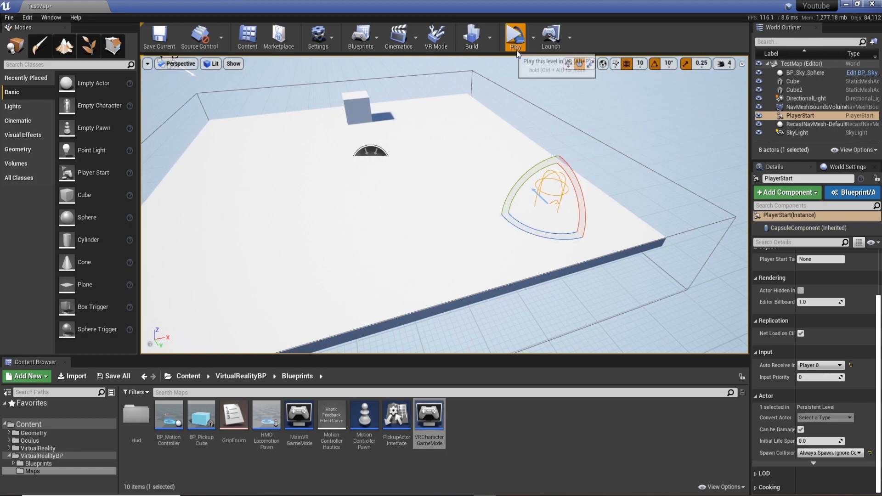
Play the level in VR again to check the player spawns on the floor
left_click(515, 36)
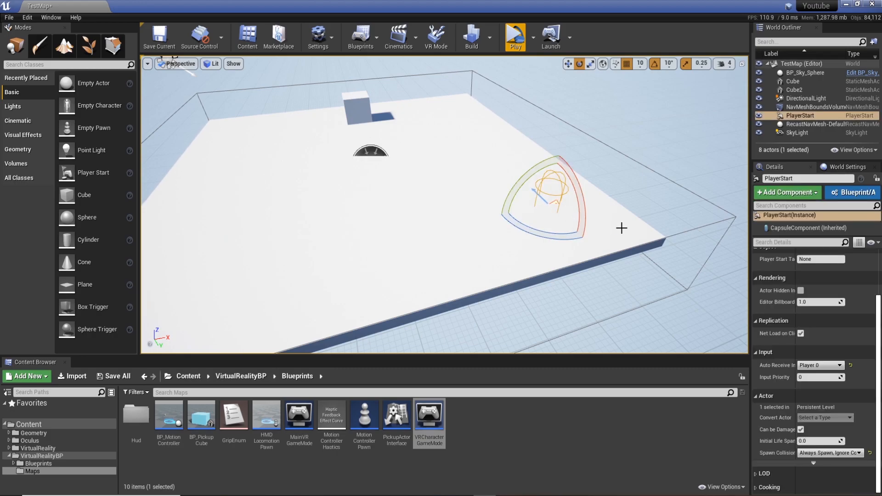
mouse_move(697, 262)
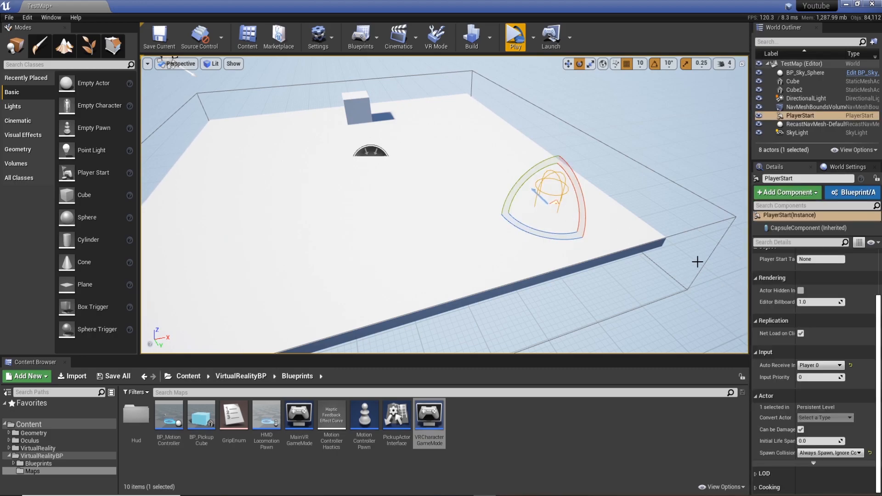
mouse_move(641, 182)
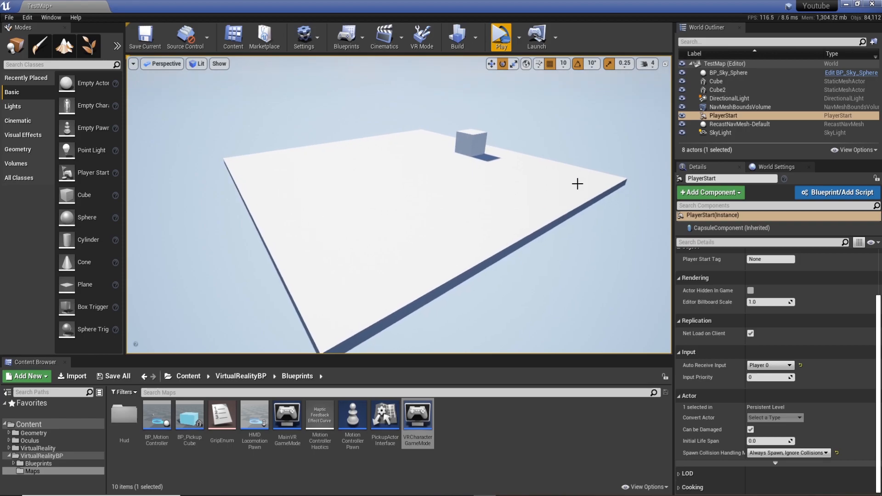
mouse_move(565, 194)
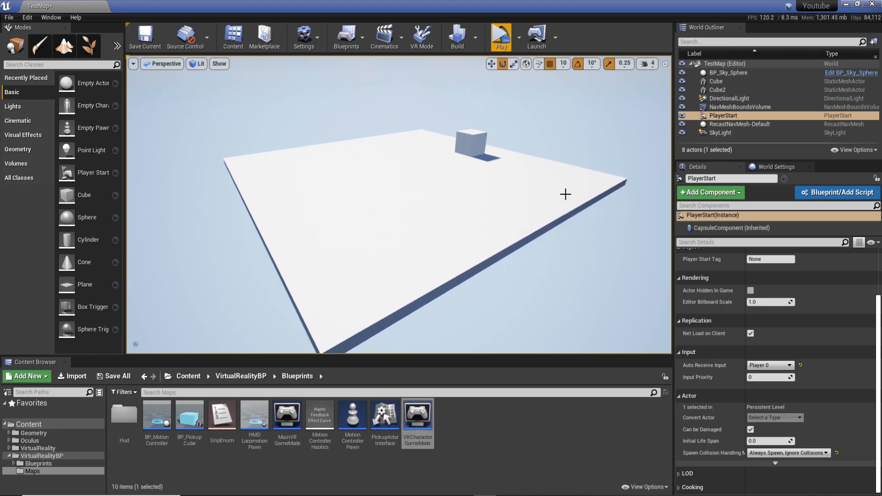
mouse_move(557, 194)
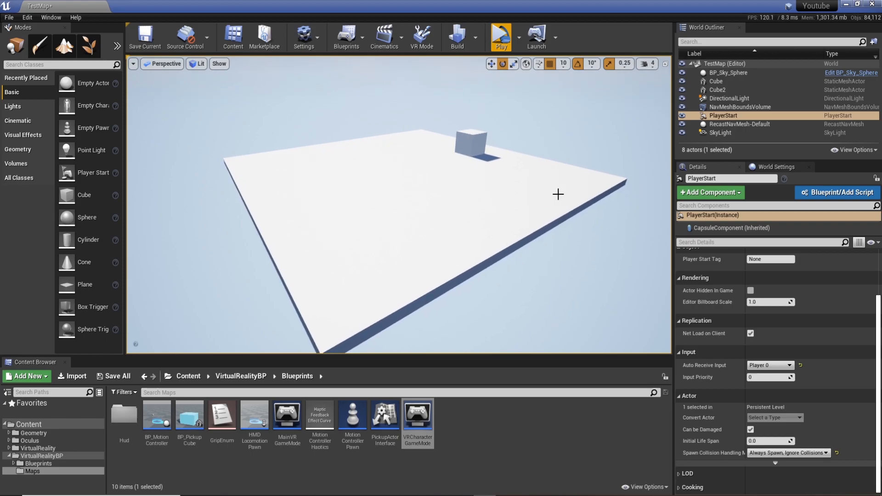
mouse_move(565, 266)
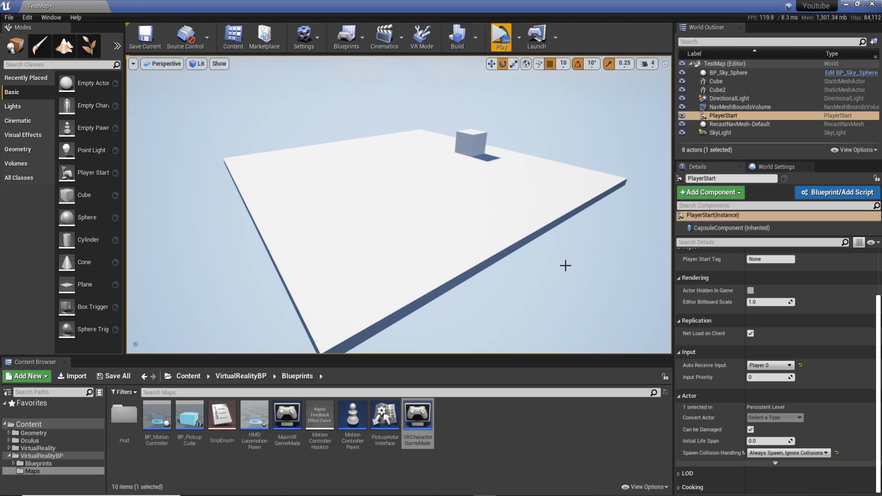
mouse_move(555, 292)
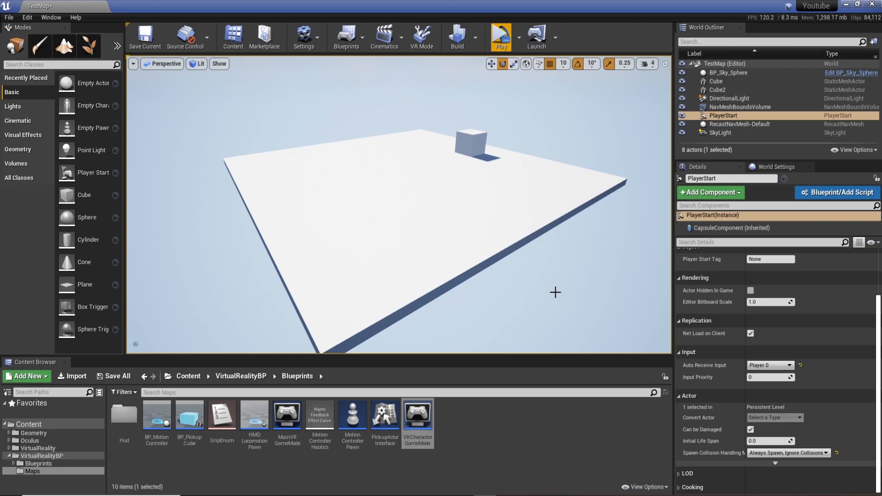
mouse_move(366, 221)
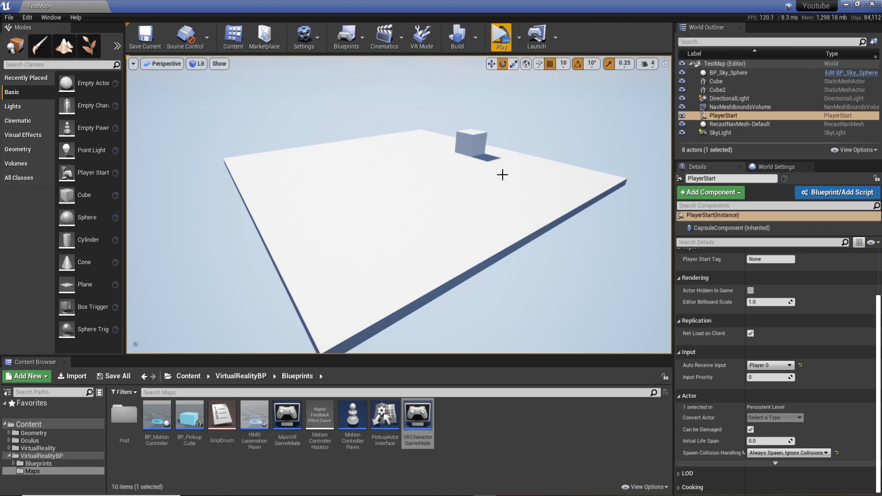
mouse_move(497, 173)
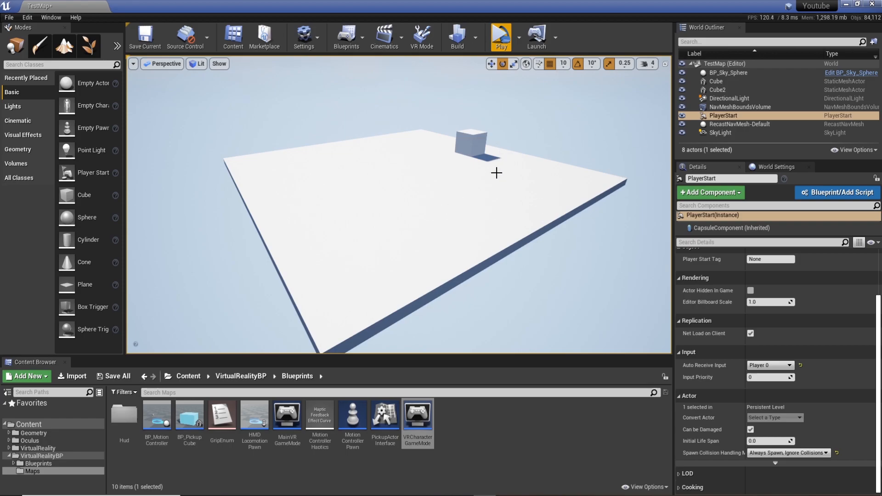
mouse_move(552, 199)
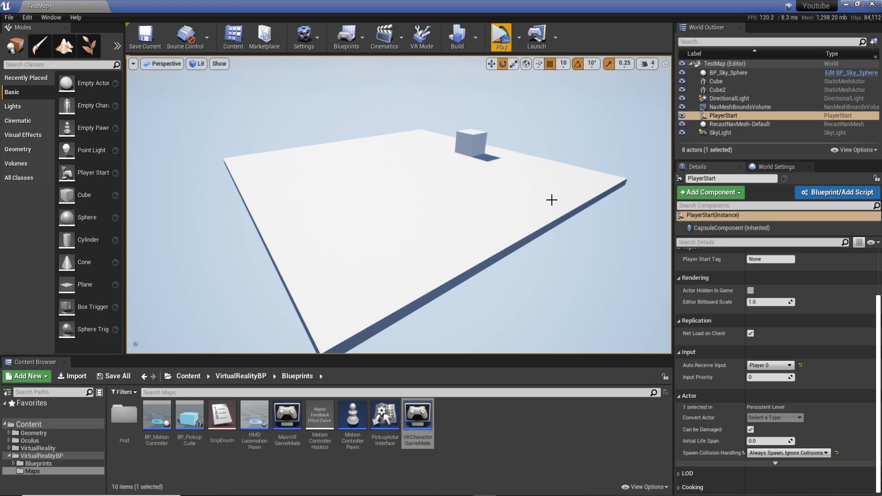
mouse_move(540, 196)
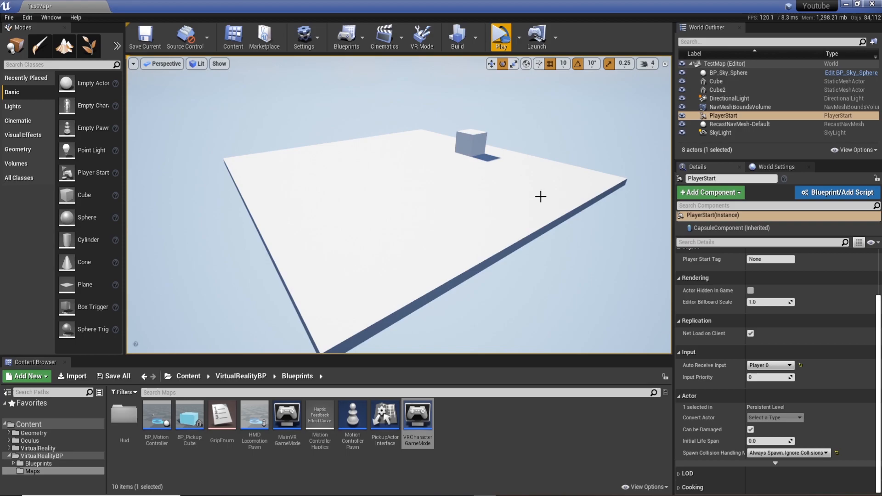
mouse_move(537, 202)
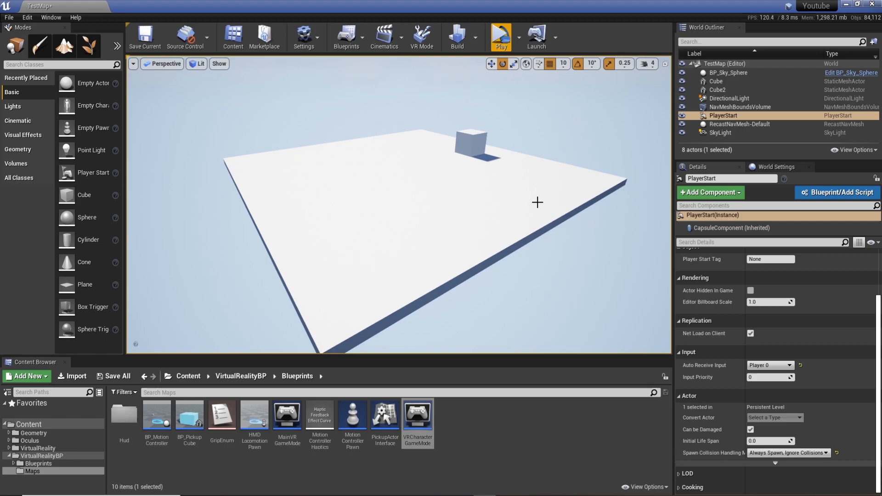
mouse_move(526, 193)
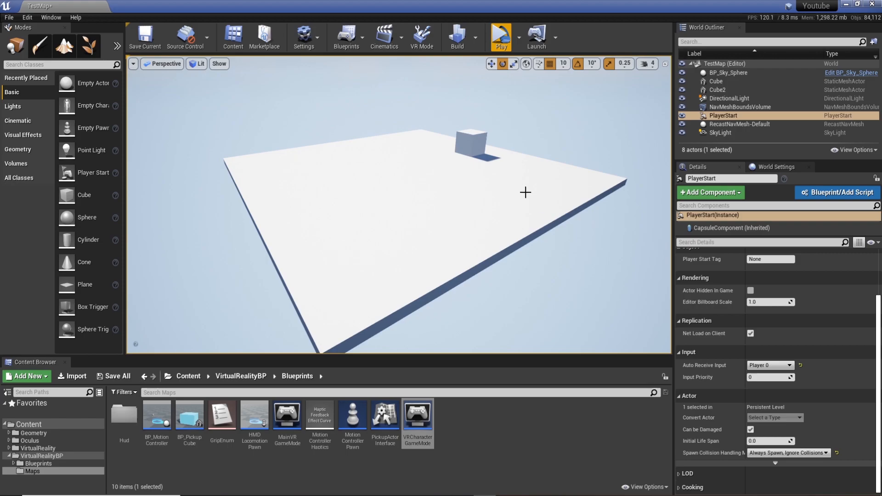
mouse_move(672, 146)
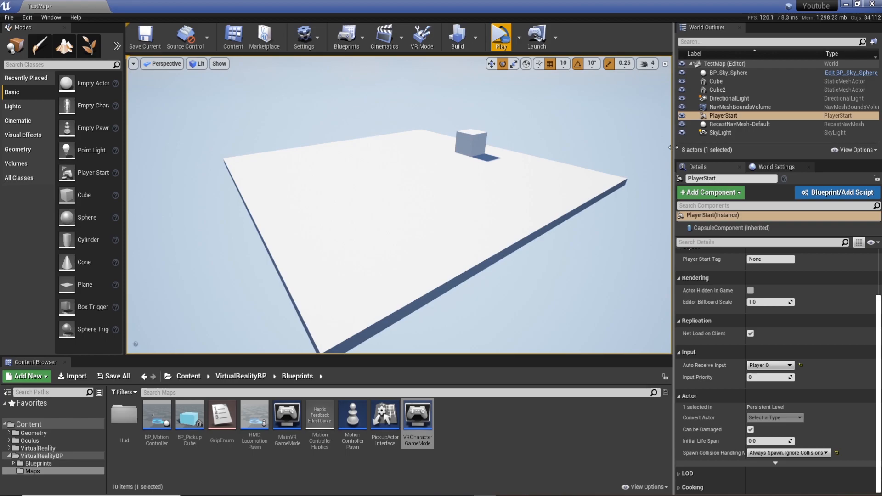